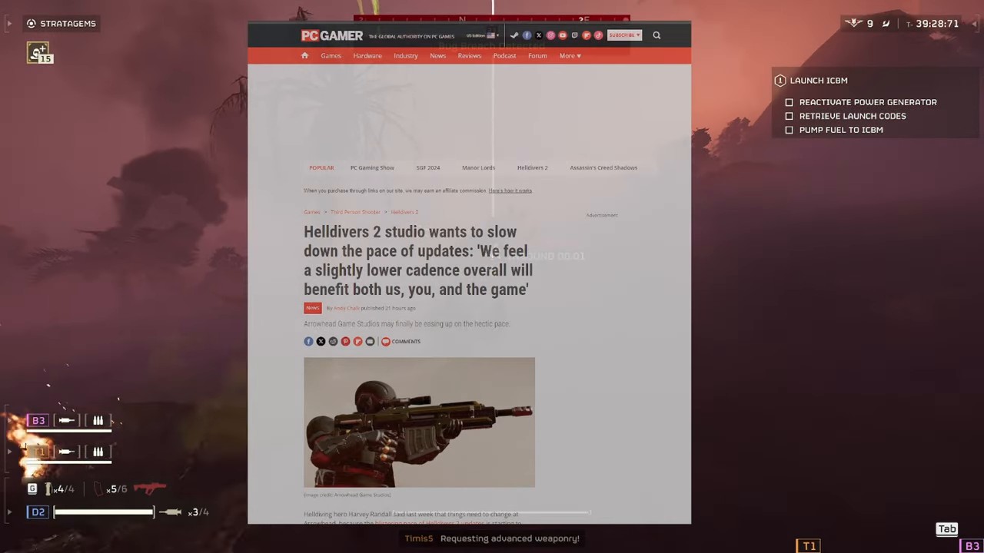
Step: Scroll the PC Gamer article about Helldivers 2 slowing its update pace
{"action": "scroll", "scroll_direction": "down", "scroll_amount": 3}
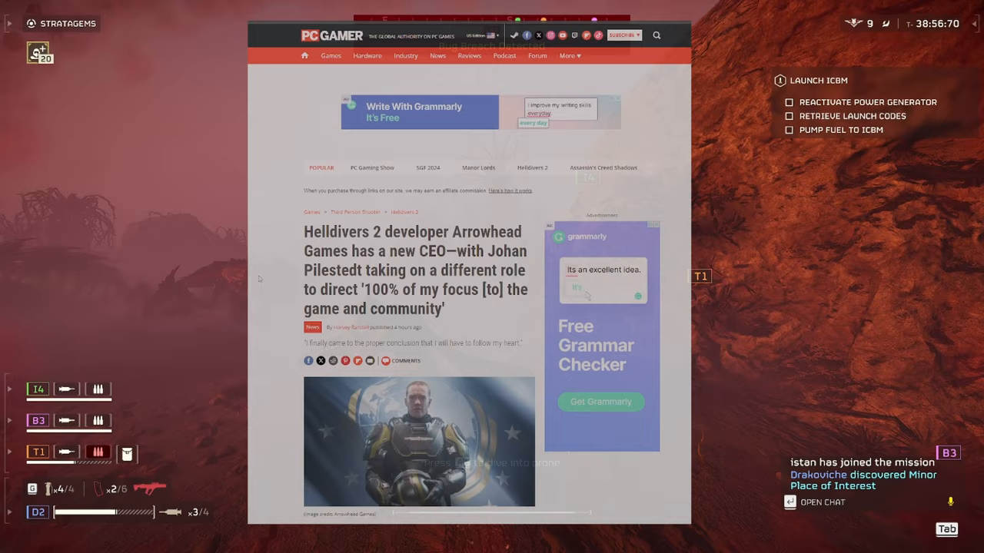
Step: Scroll the PC Gamer article on Arrowhead's new CEO and Pilestedt's new role
{"action": "scroll", "scroll_direction": "down", "scroll_amount": 3}
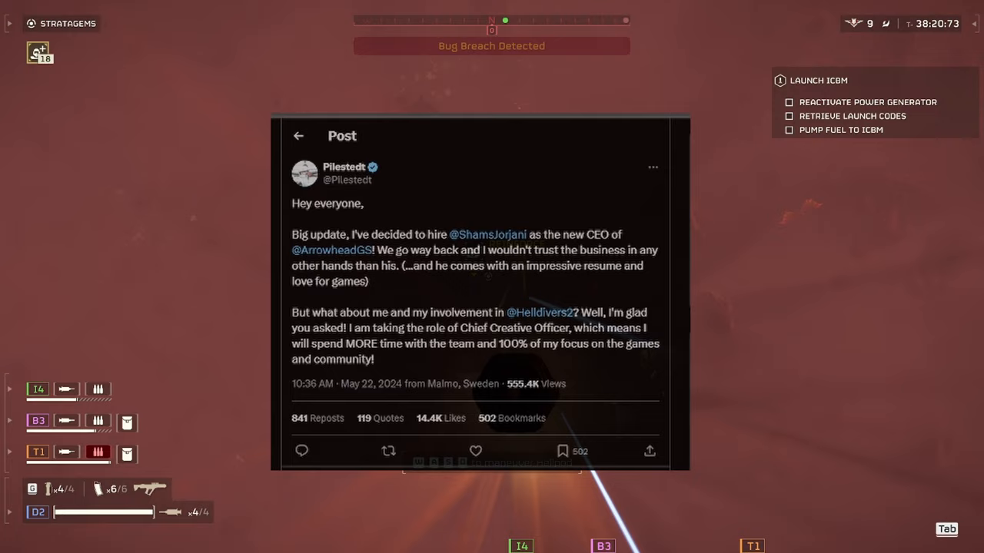
Step: Click the X post naming Shams Jorjani CEO and Pilestedt Chief Creative Officer
{"action": "left_click", "coordinate": [488, 234]}
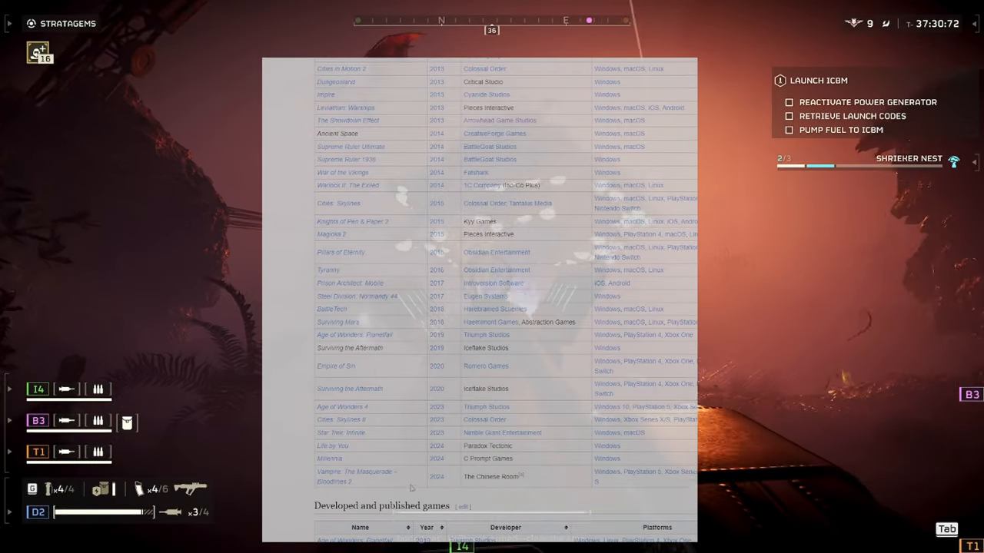
{"action": "mouse_move", "coordinate": [340, 252]}
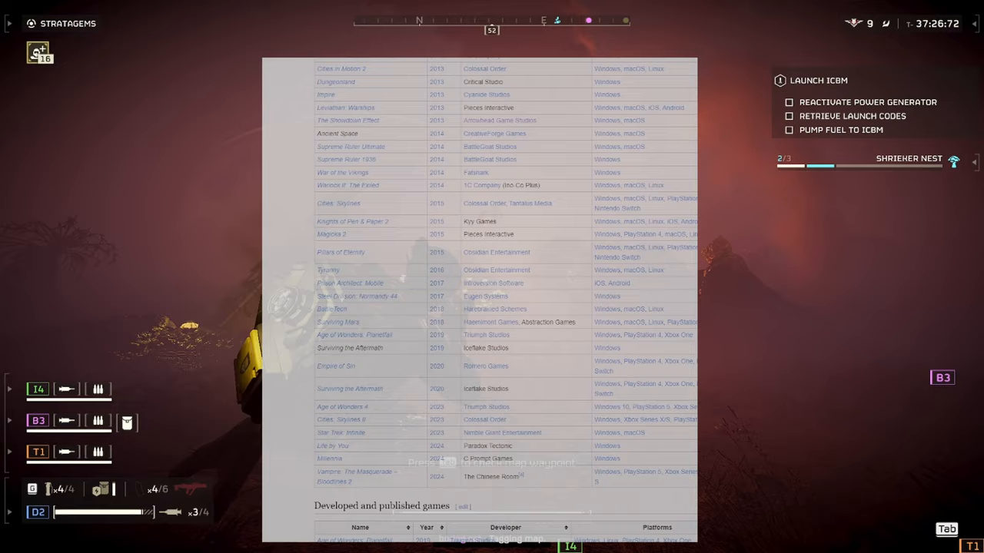
Step: Scroll the Wikipedia published games table up, then down to the 2012–2020 rows
{"action": "scroll", "scroll_direction": "up", "scroll_amount": 3}
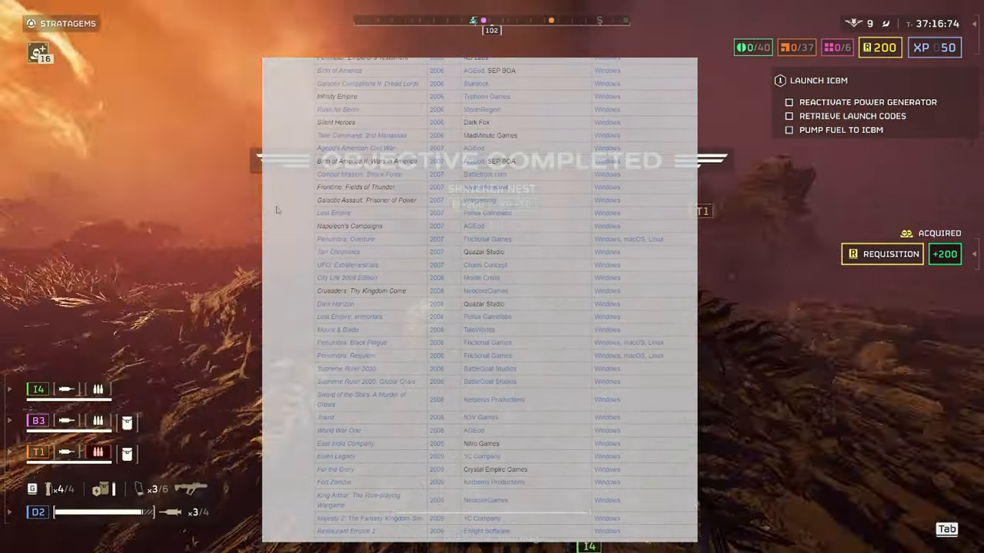
{"action": "scroll", "scroll_direction": "down", "scroll_amount": 3}
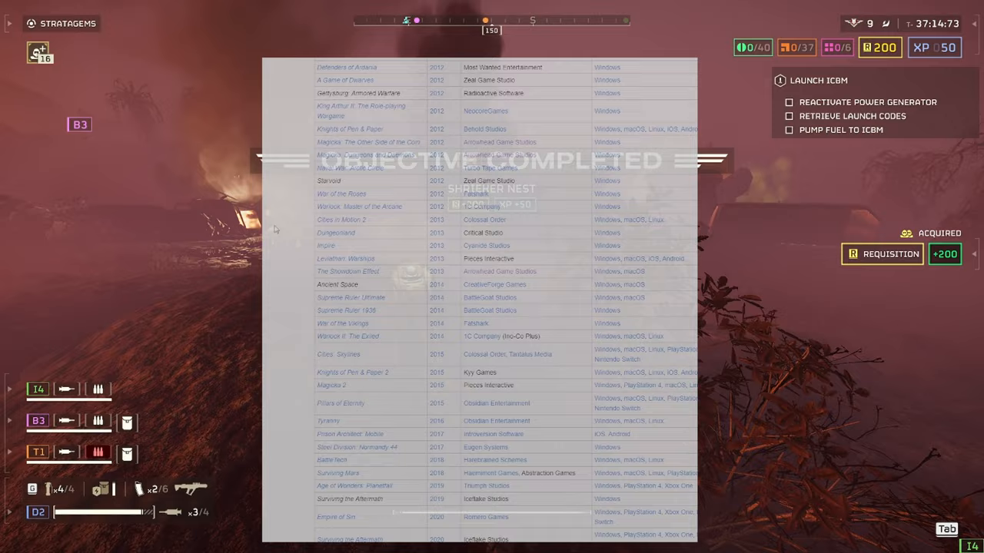
{"action": "scroll", "scroll_direction": "down", "scroll_amount": 3}
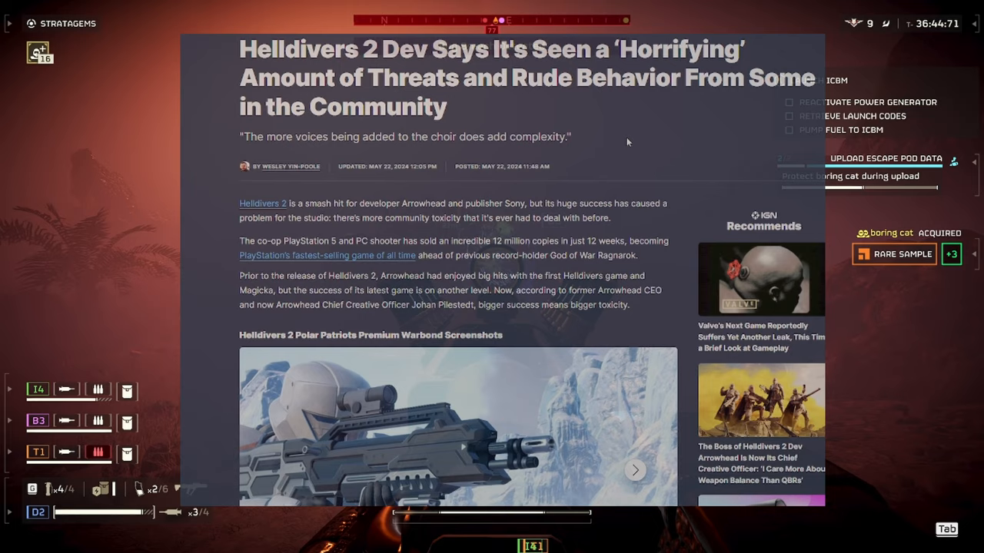
Step: Scroll the IGN threats article past the IGN Live banner to the 'horrifying' quote
{"action": "scroll", "scroll_direction": "down", "scroll_amount": 3}
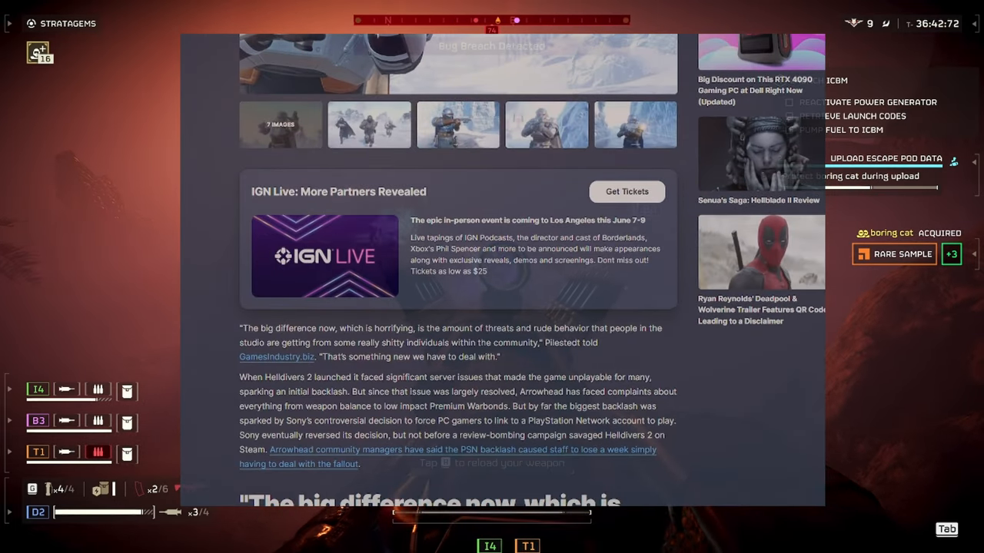
Step: Scroll down to the IGN pull quote and Shams Jorjani's remarks on community toxicity
{"action": "scroll", "scroll_direction": "down", "scroll_amount": 3}
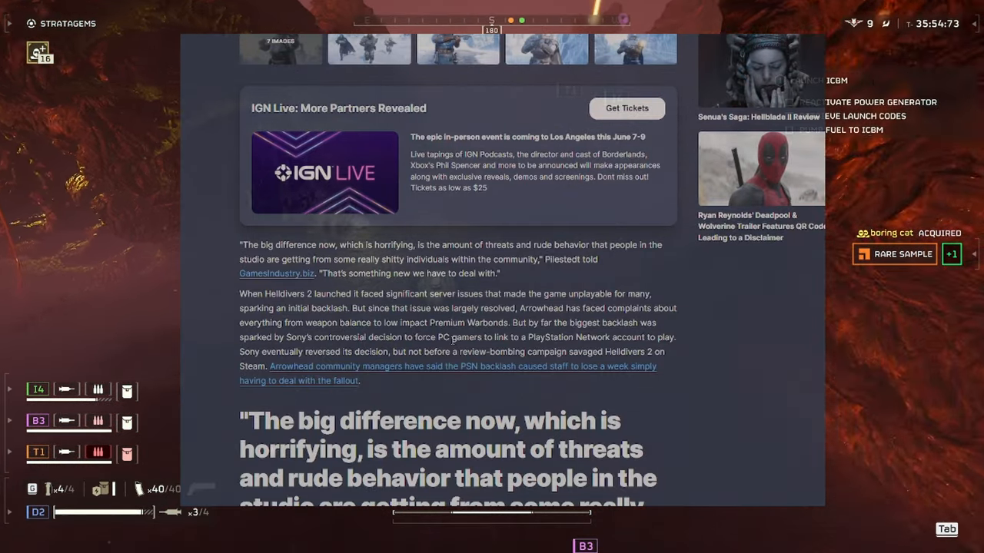
{"action": "scroll", "scroll_direction": "down", "scroll_amount": 3}
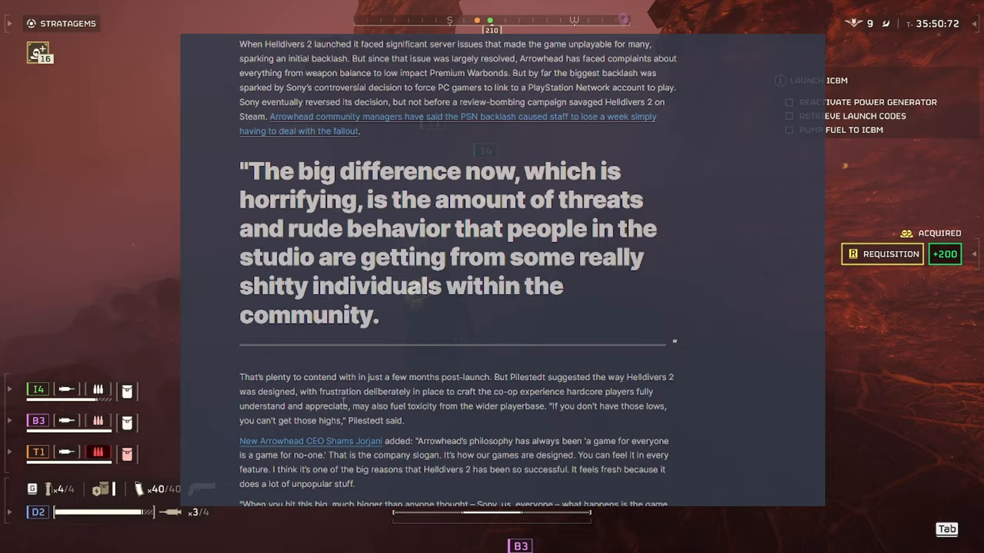
{"action": "scroll", "scroll_direction": "down", "scroll_amount": 3}
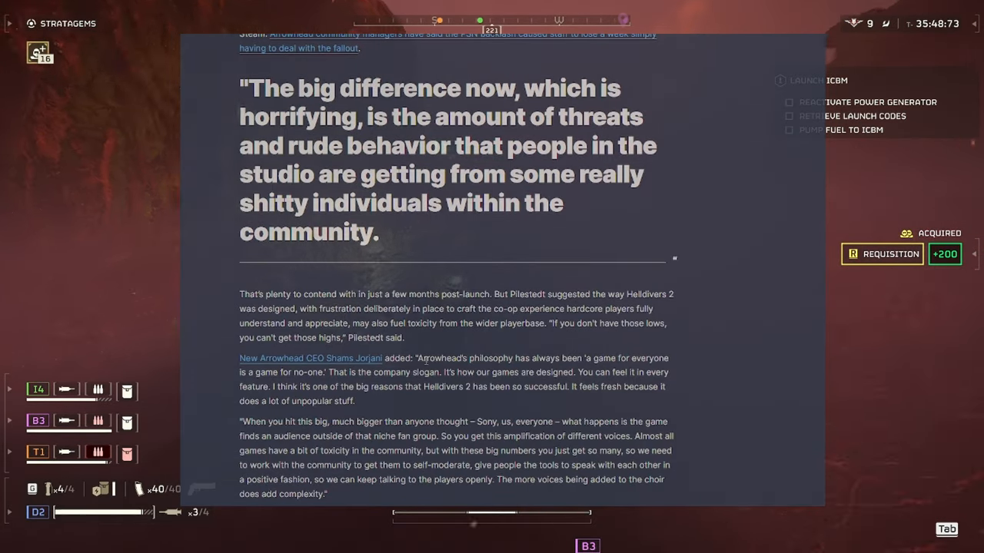